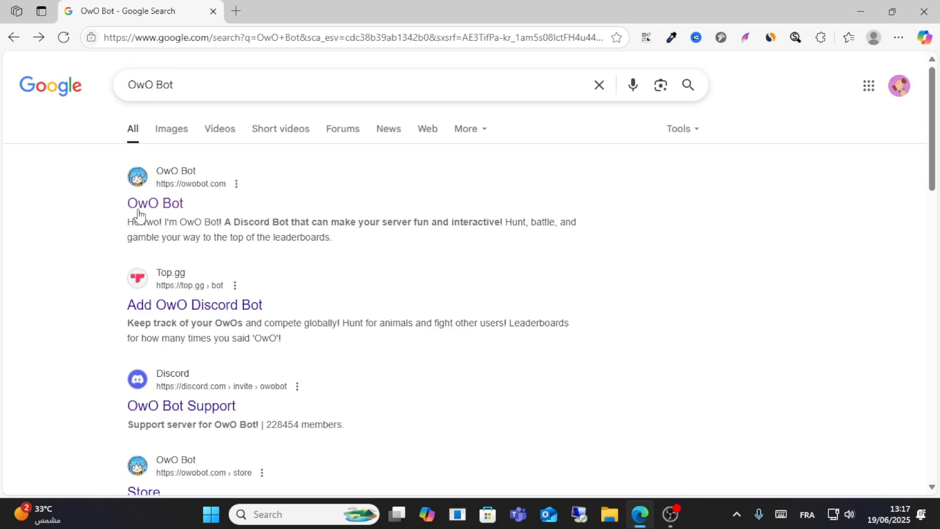
Open owobot.com from the search results and start the bot invite via INVITE ME!
click(155, 203)
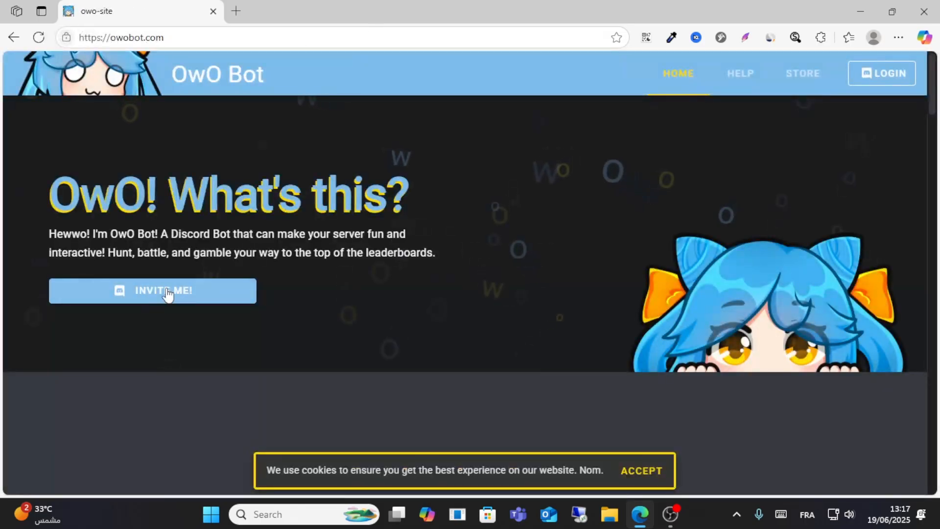
click(152, 291)
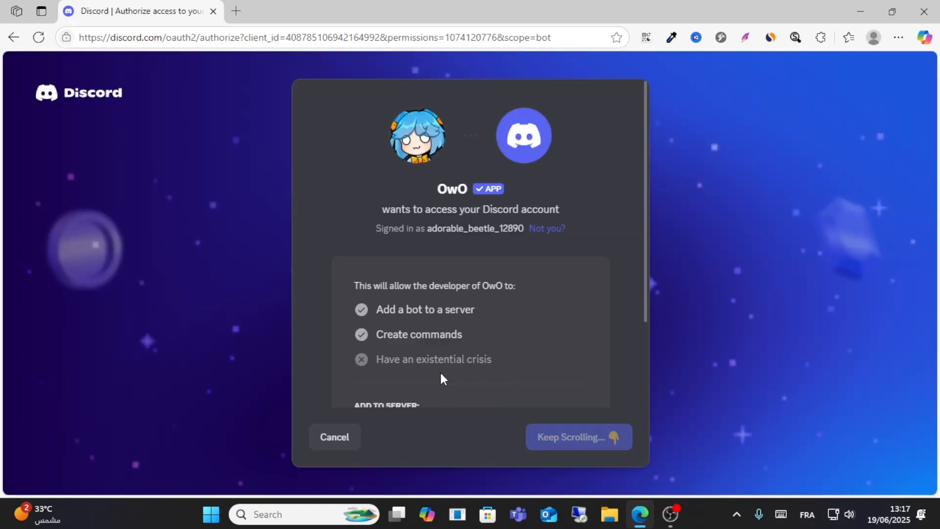
Authorize OwO on the welcome server and pass the hCaptcha 'Je suis un humain' check.
click(577, 436)
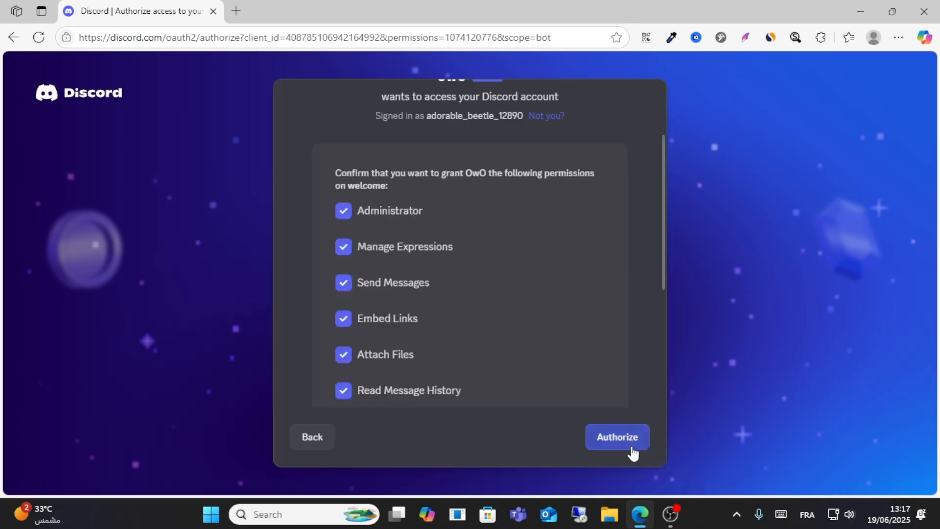
click(616, 437)
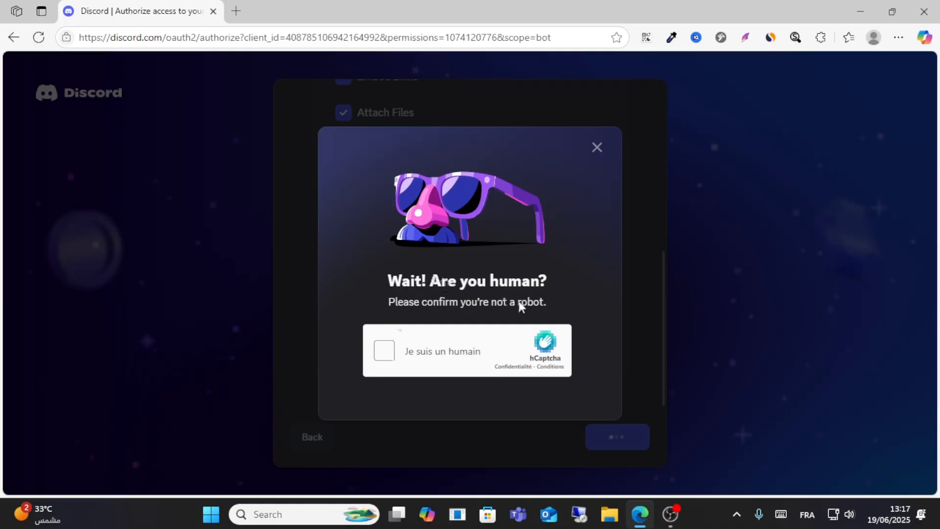
click(384, 350)
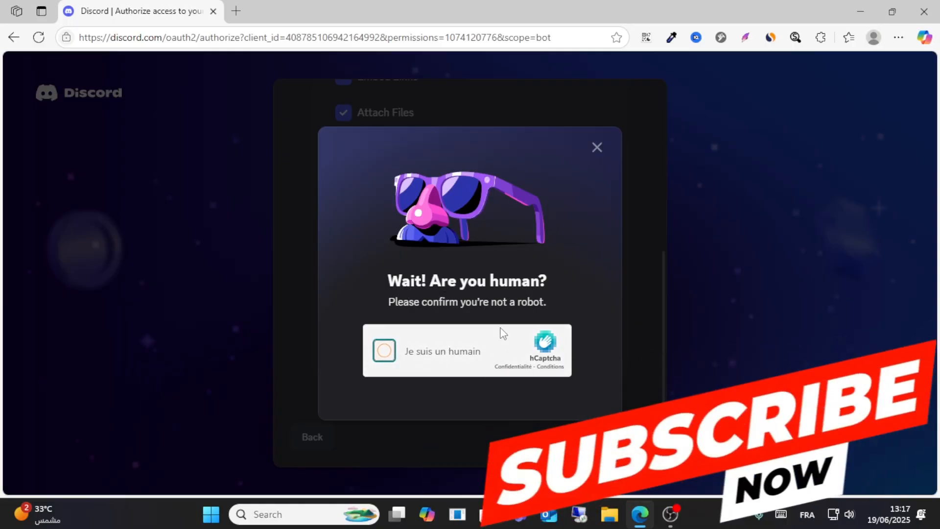
click(383, 351)
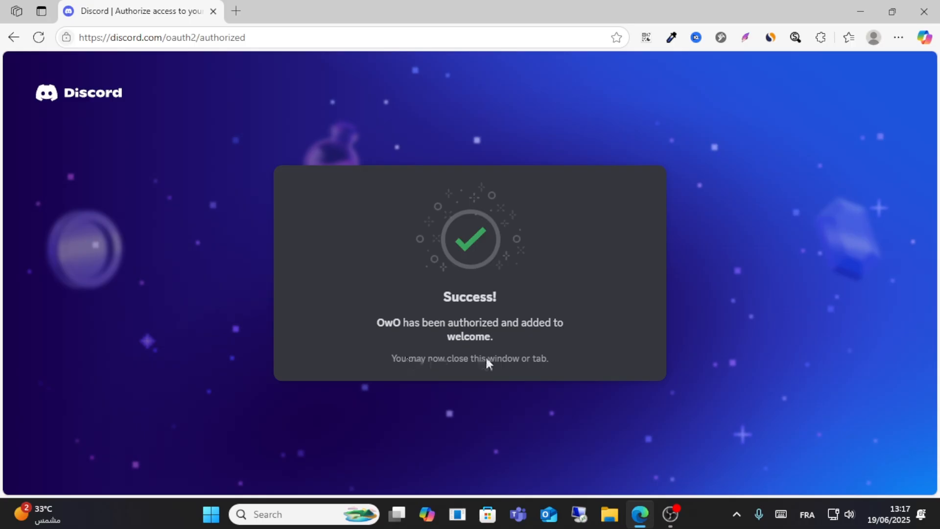
mouse_move(86, 100)
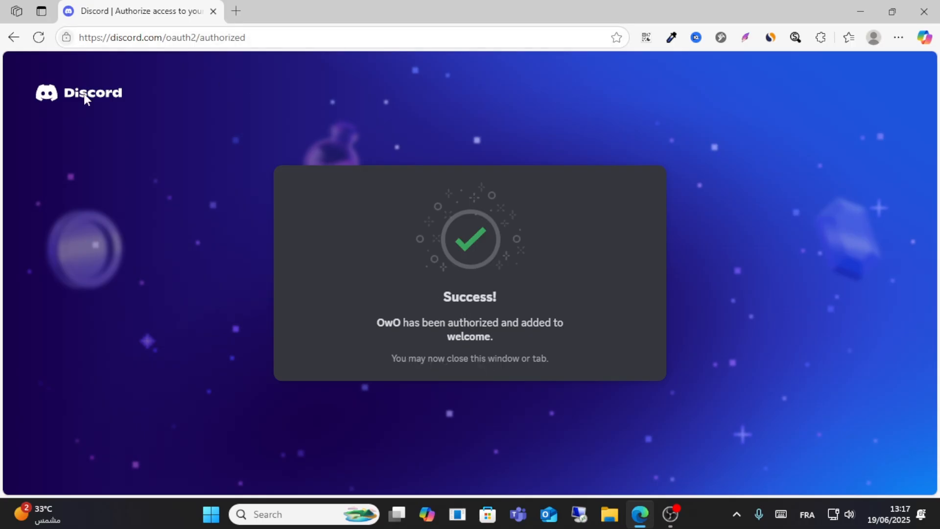
mouse_move(250, 186)
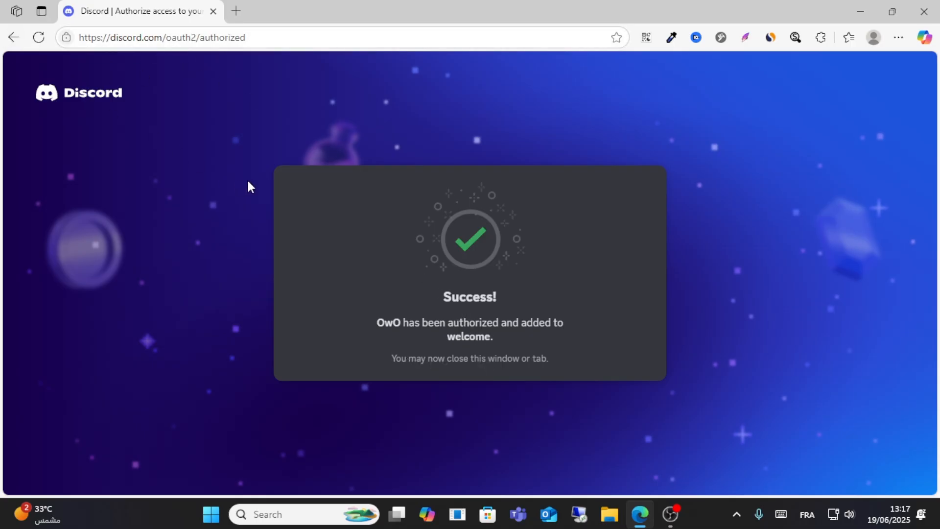
Go back from the Success page to the Google results for OwO Bot.
click(13, 37)
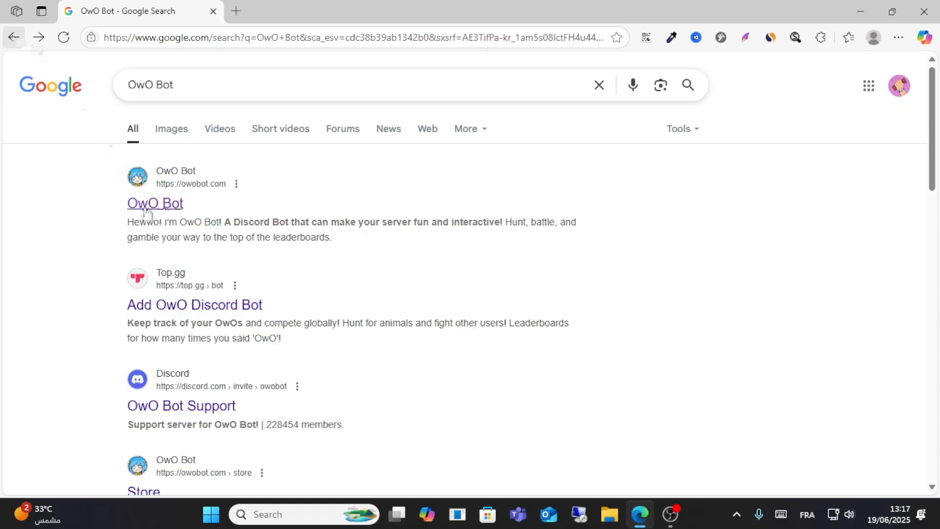
Open the 'Add OwO Discord Bot' Top.gg listing and follow its invite link to Discord authorization.
click(154, 204)
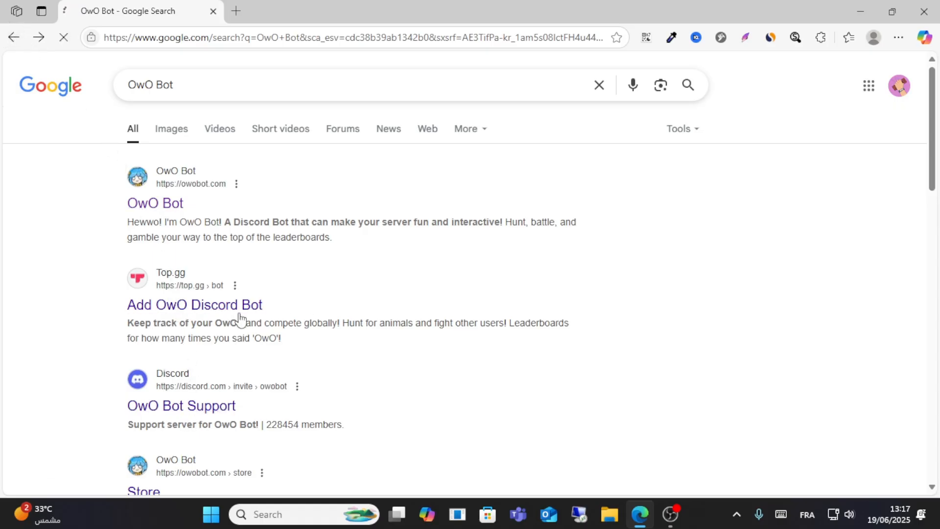
click(193, 304)
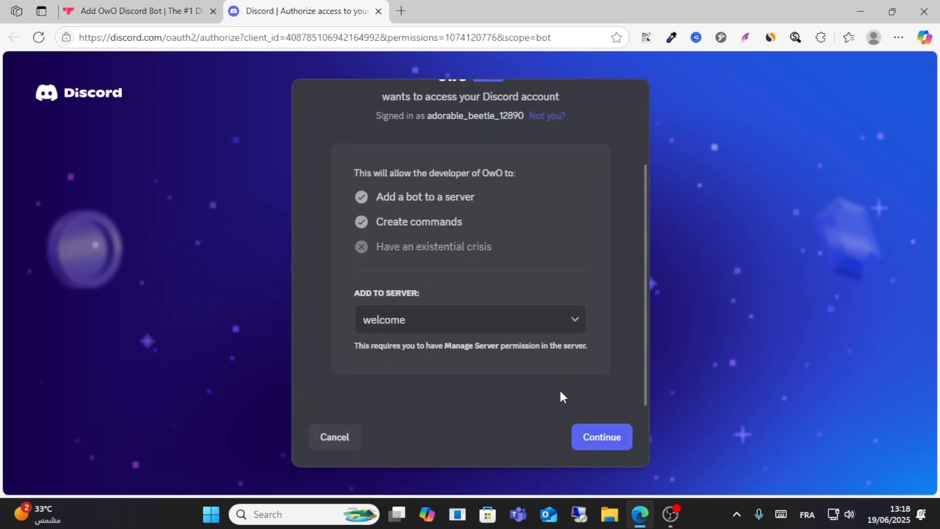
Select Verify as the target server, authorize OwO there and pass the hCaptcha check to reach Success.
click(469, 319)
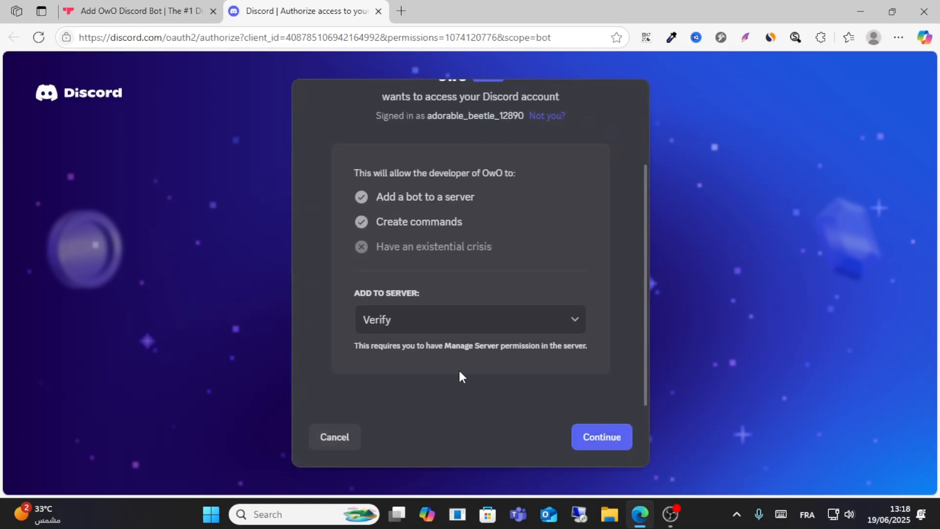
click(601, 437)
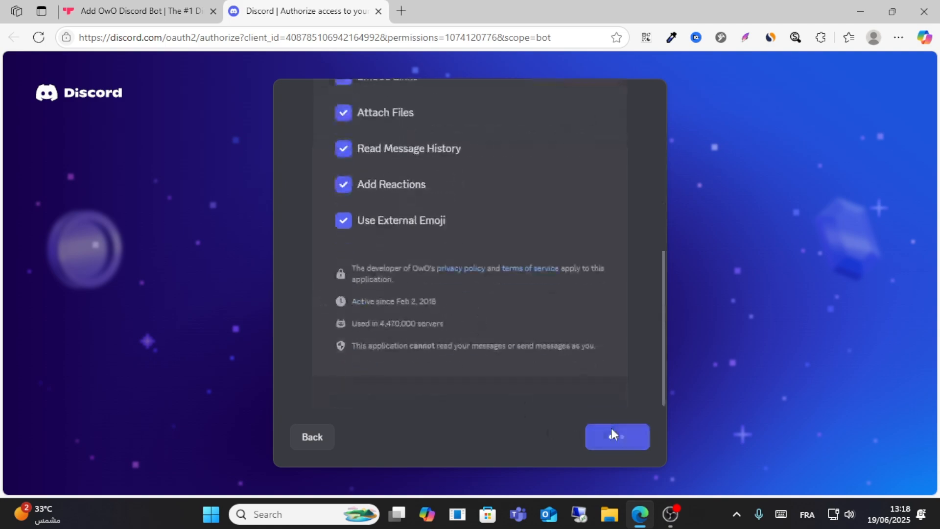
click(617, 436)
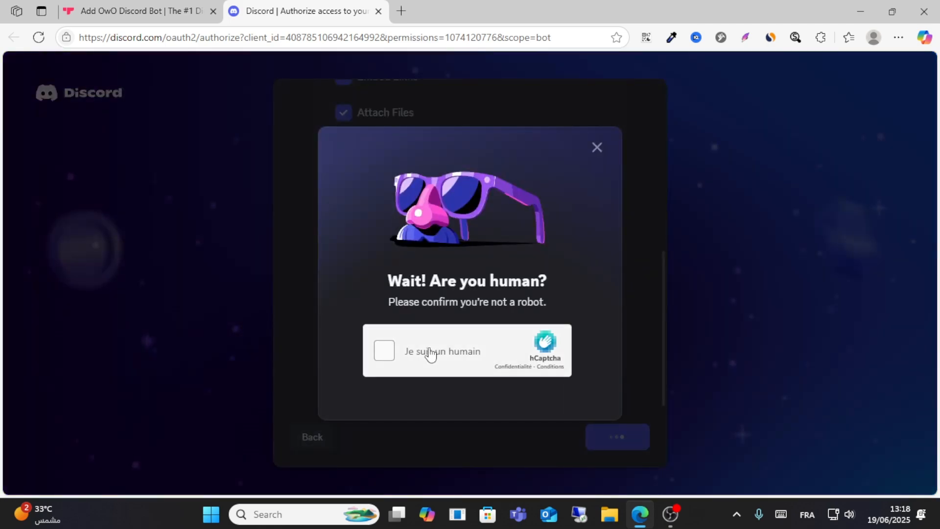
click(384, 350)
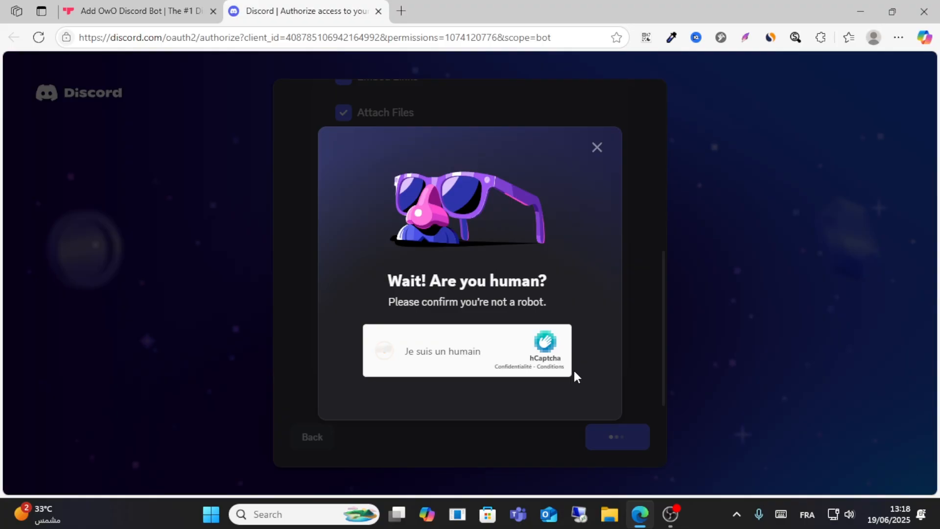
click(384, 350)
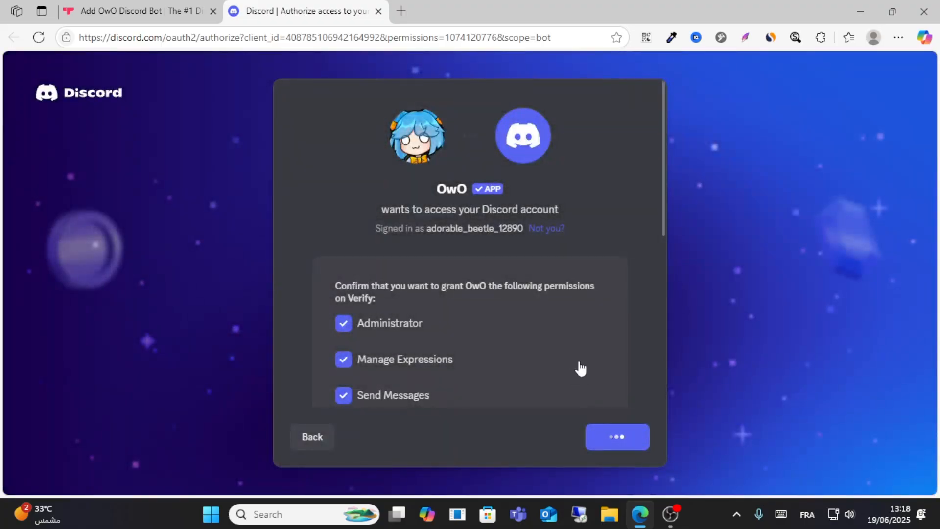
click(616, 437)
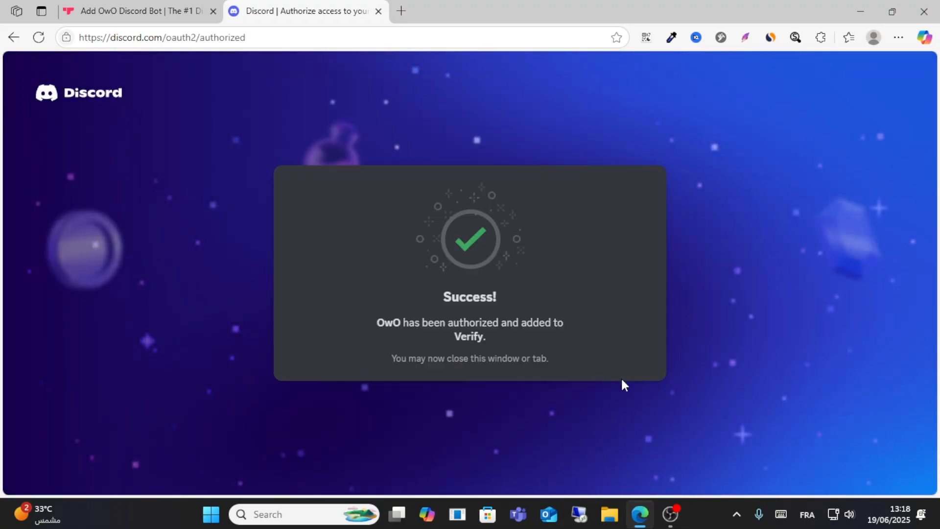